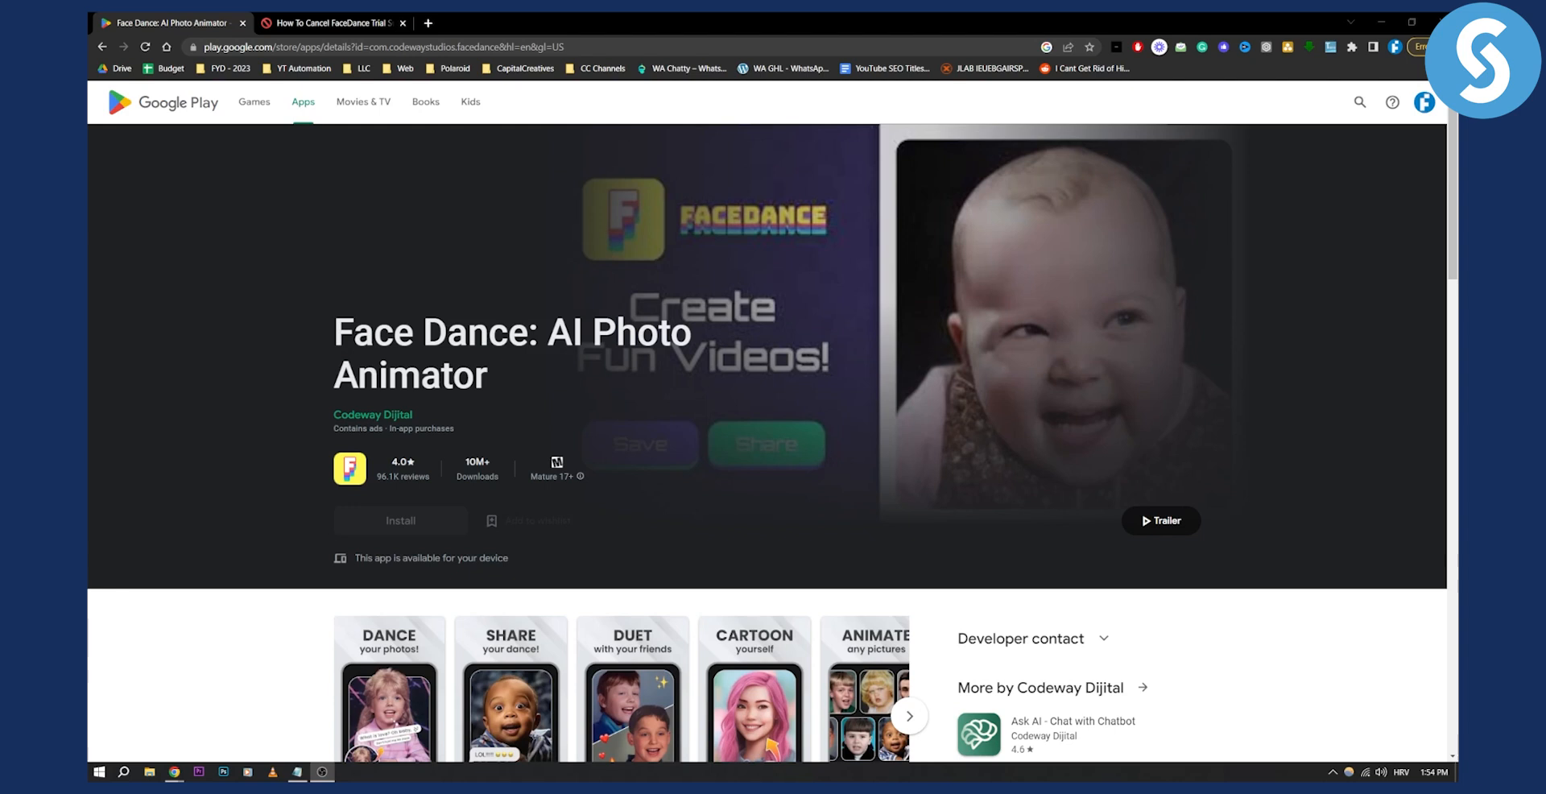
{"action": "mouse_move", "coordinate": [986, 410]}
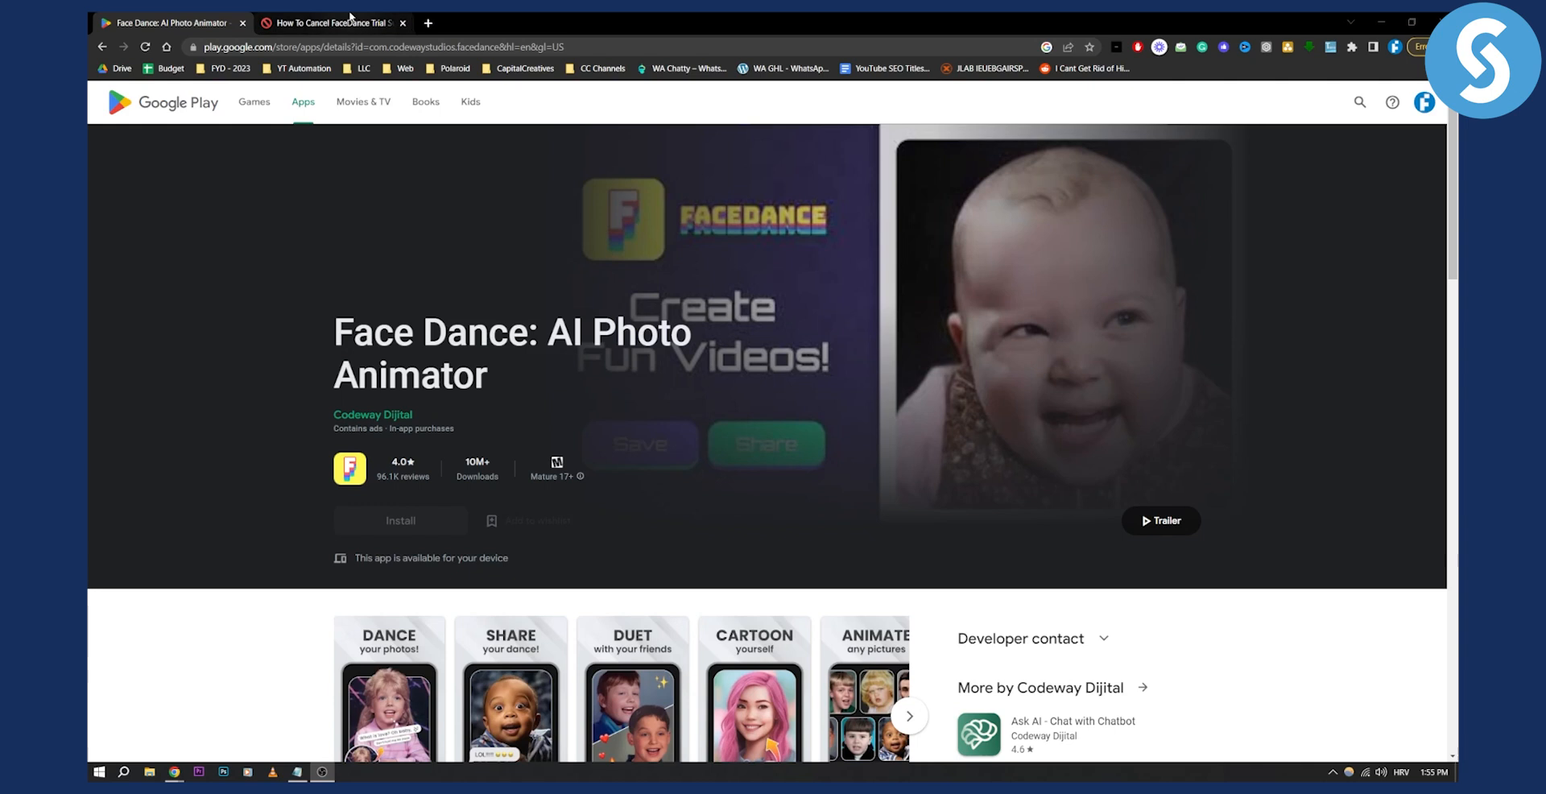
- Switch to the 'How To Cancel FaceDance Trial' guide and highlight 'Subscriptions' in the iPhone steps
{"action": "left_click", "coordinate": [331, 21]}
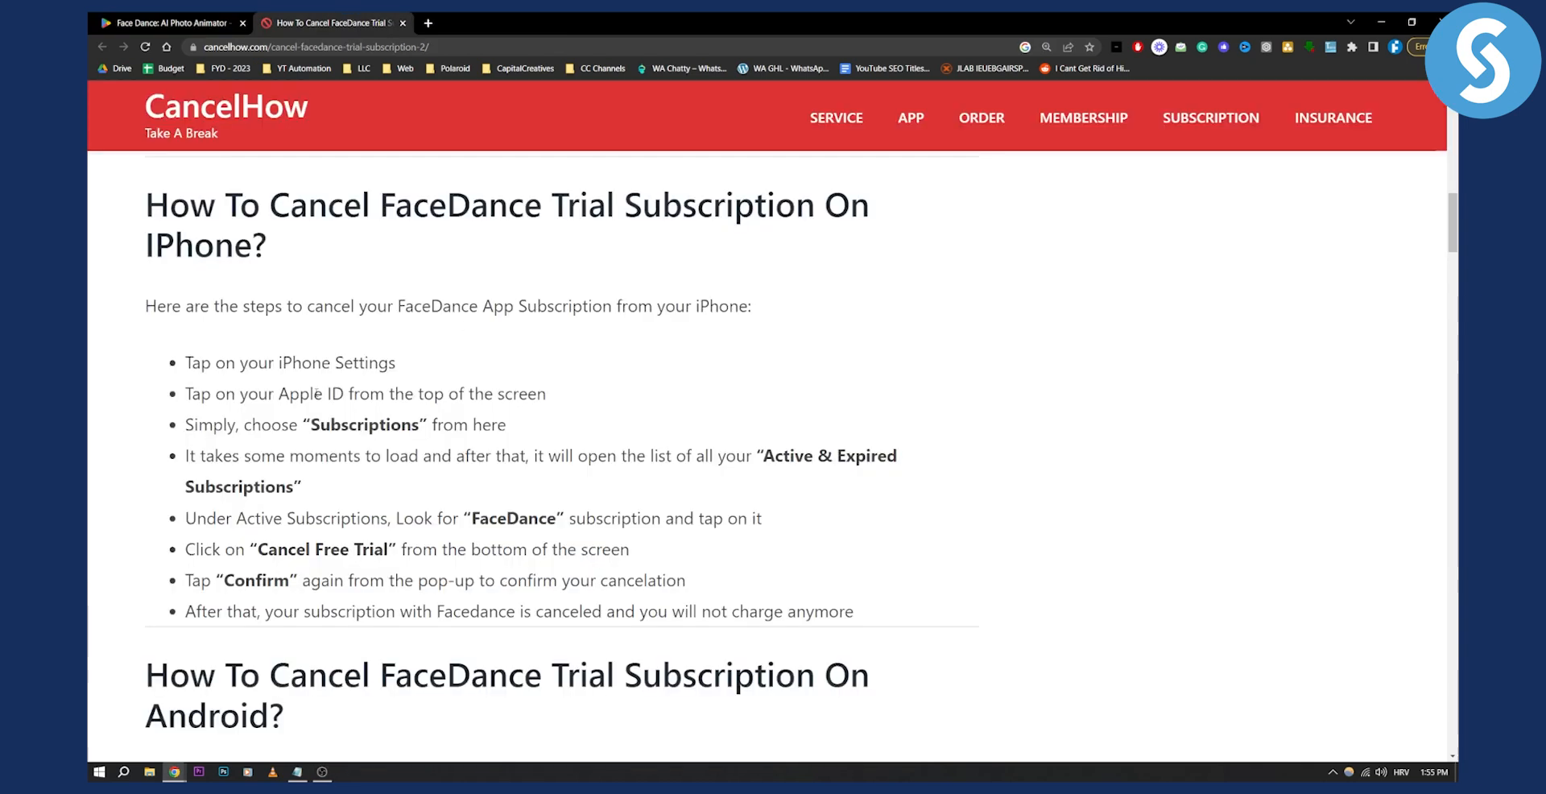
{"action": "left_click_drag", "start_coordinate": [277, 362], "coordinate": [393, 362]}
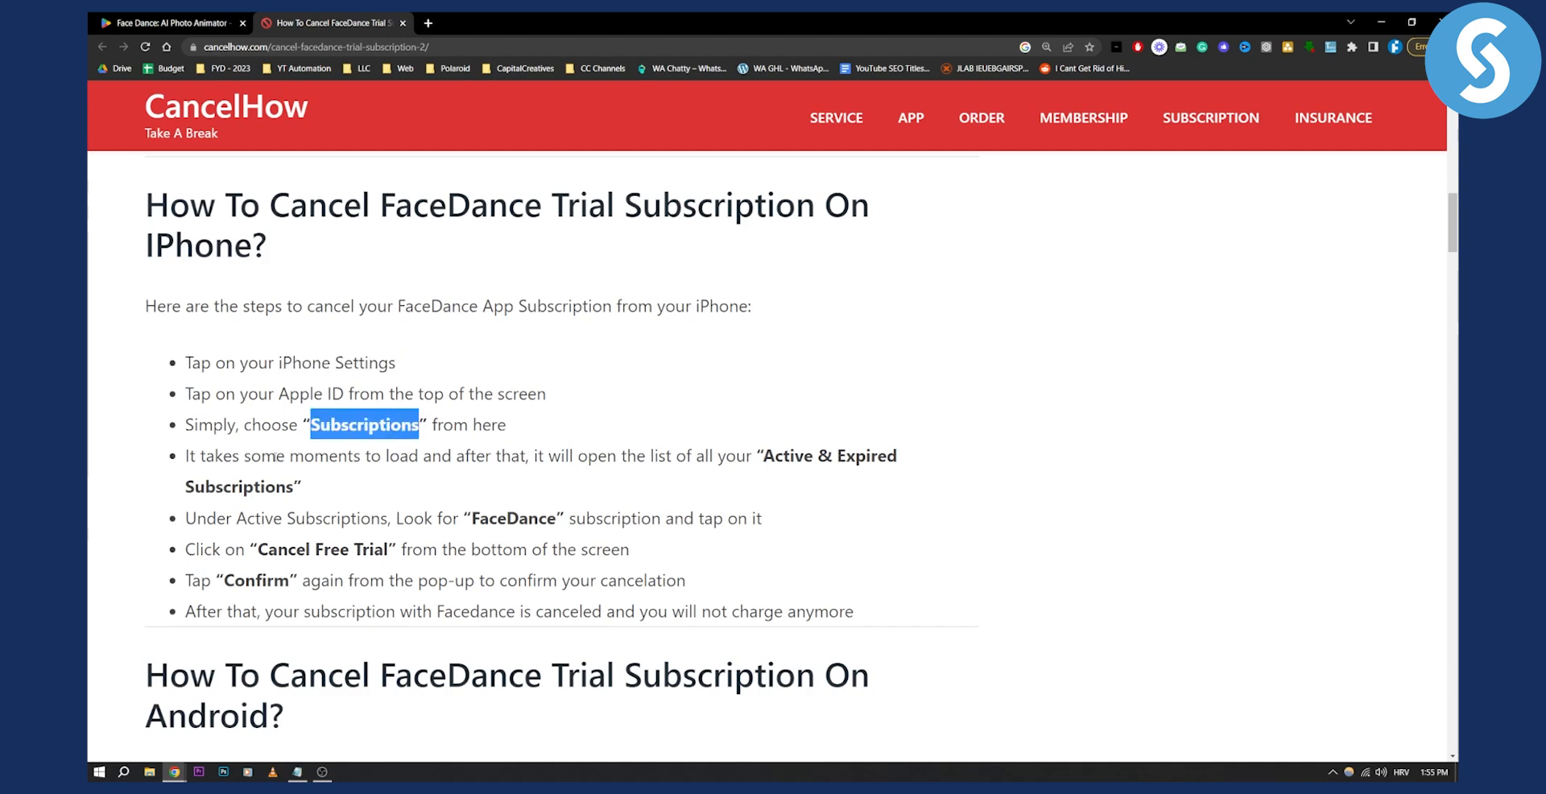
{"action": "mouse_move", "coordinate": [733, 443]}
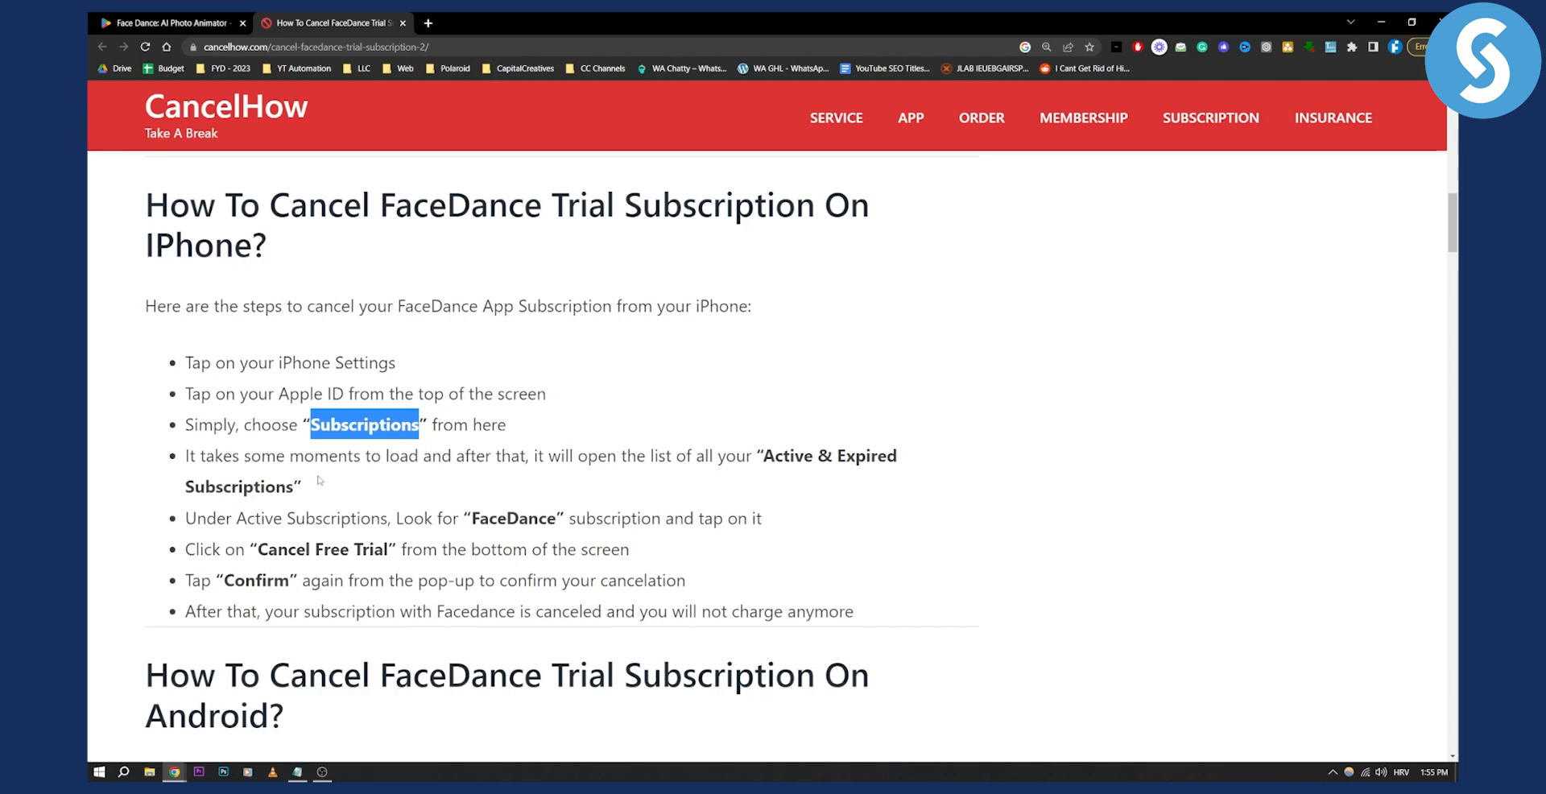
{"action": "mouse_move", "coordinate": [352, 509]}
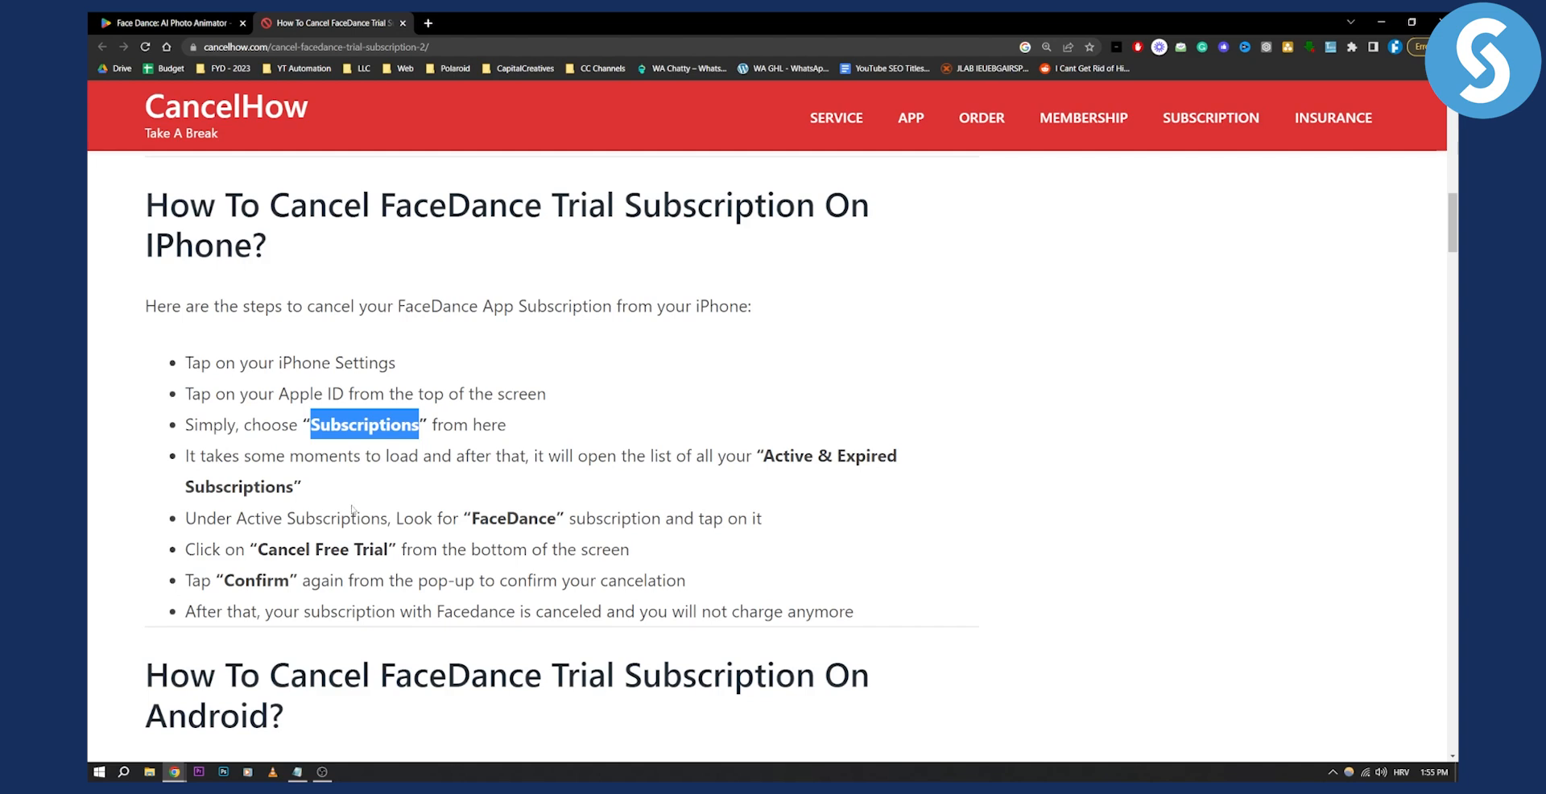
{"action": "mouse_move", "coordinate": [655, 516]}
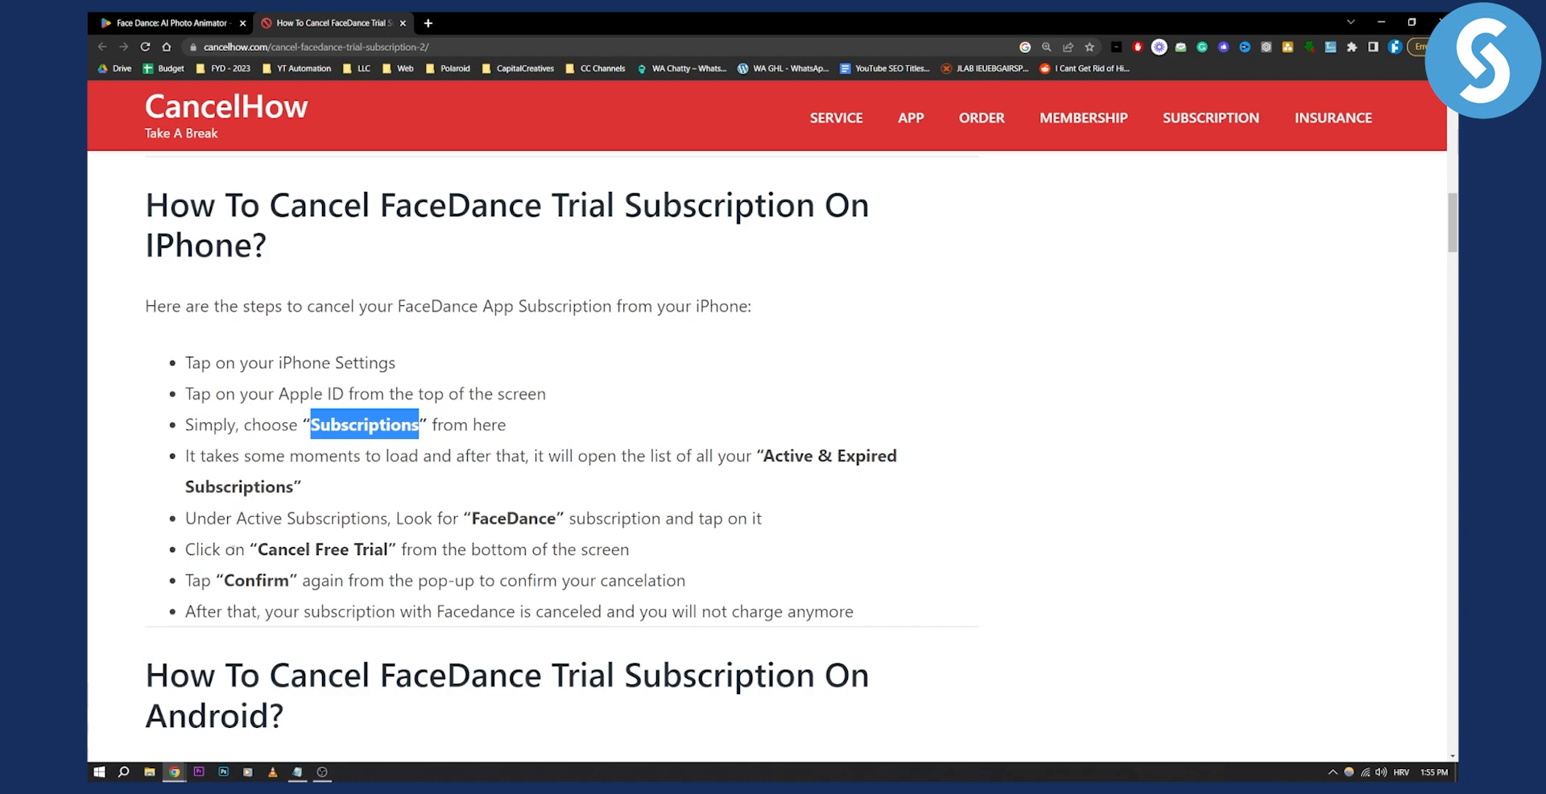
{"action": "mouse_move", "coordinate": [648, 553]}
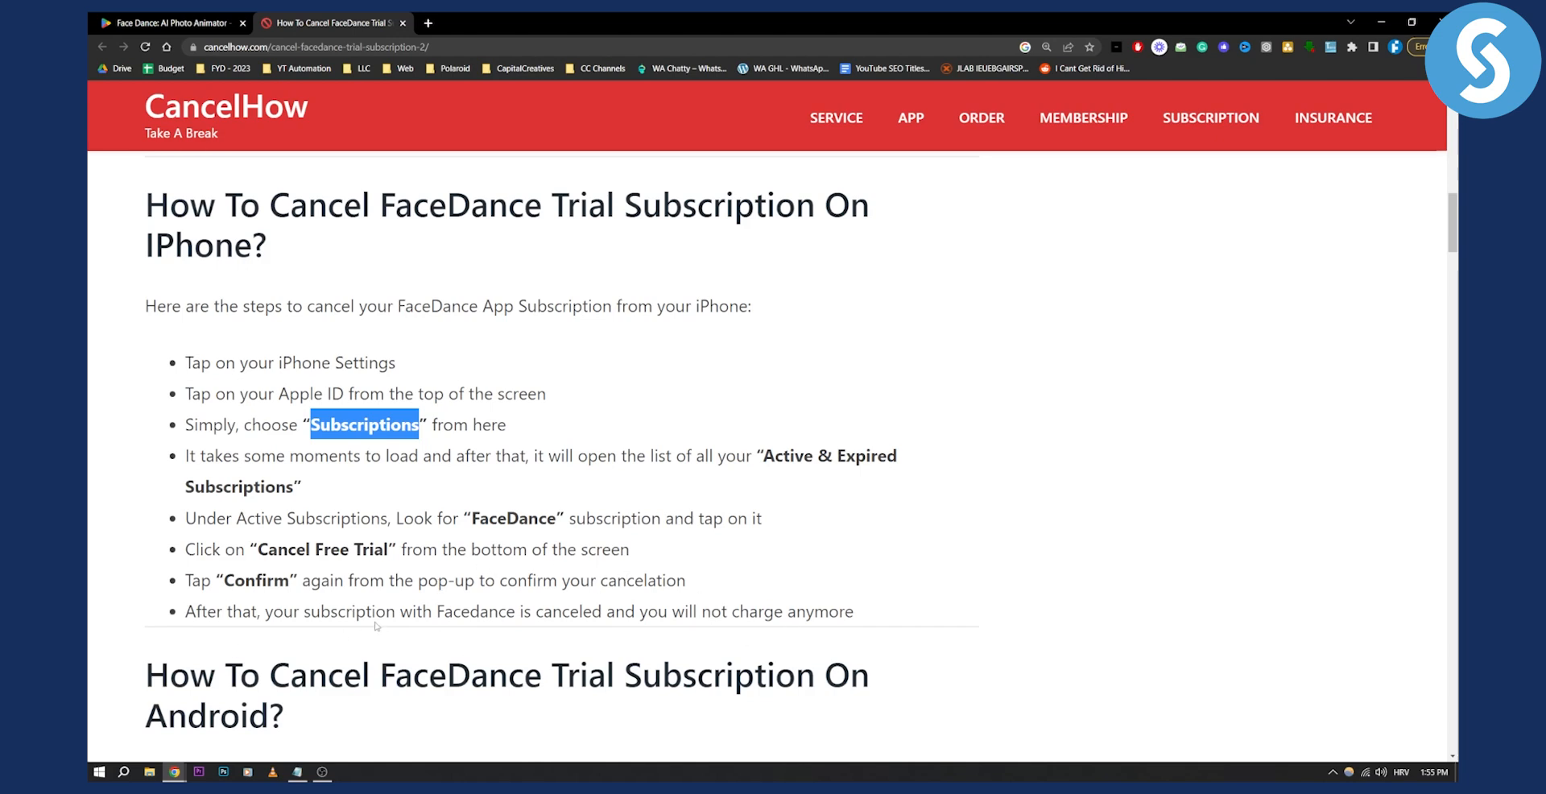
{"action": "mouse_move", "coordinate": [887, 605]}
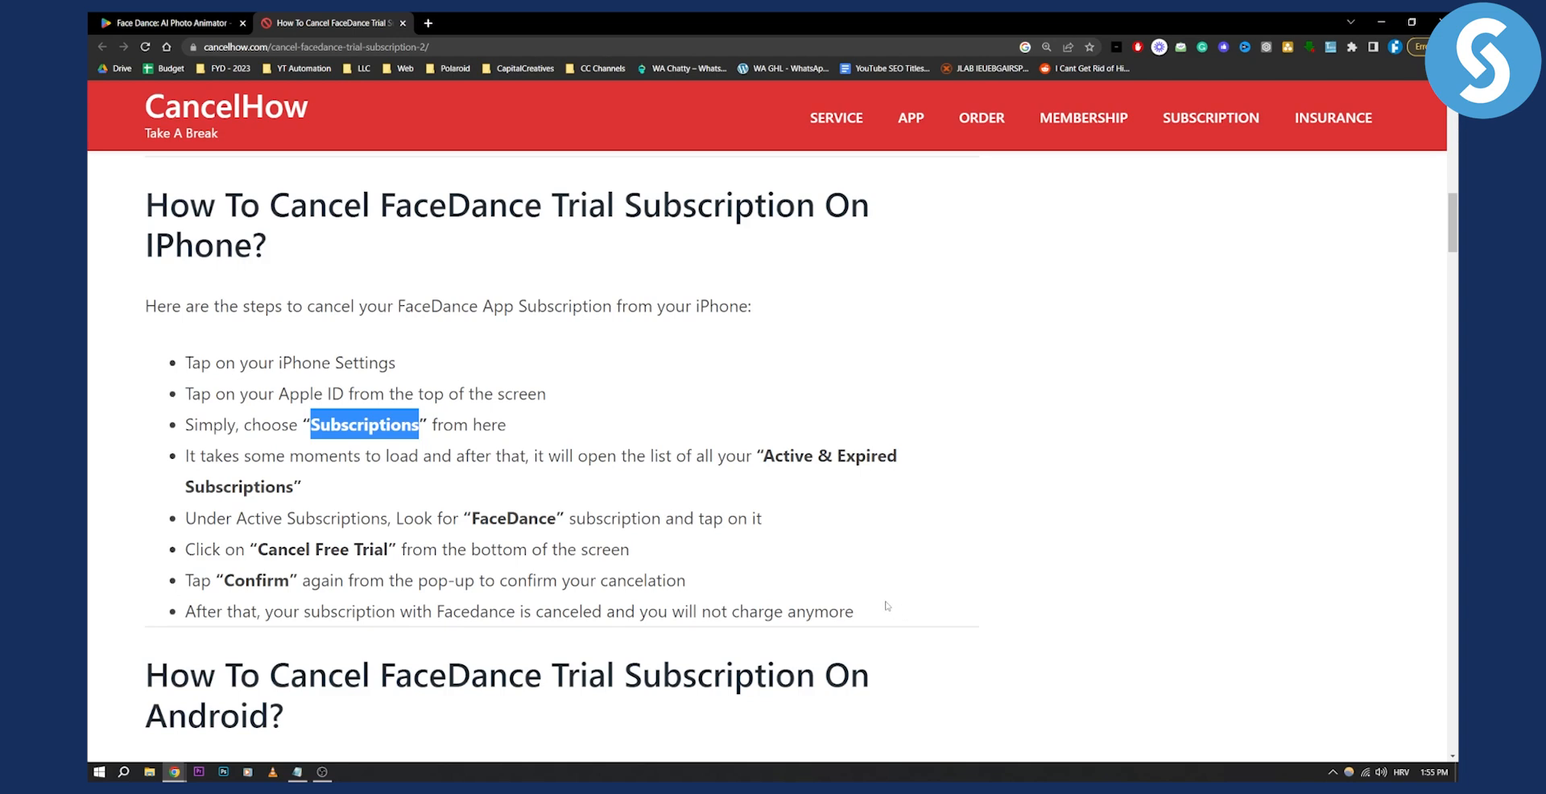
{"action": "mouse_move", "coordinate": [701, 537]}
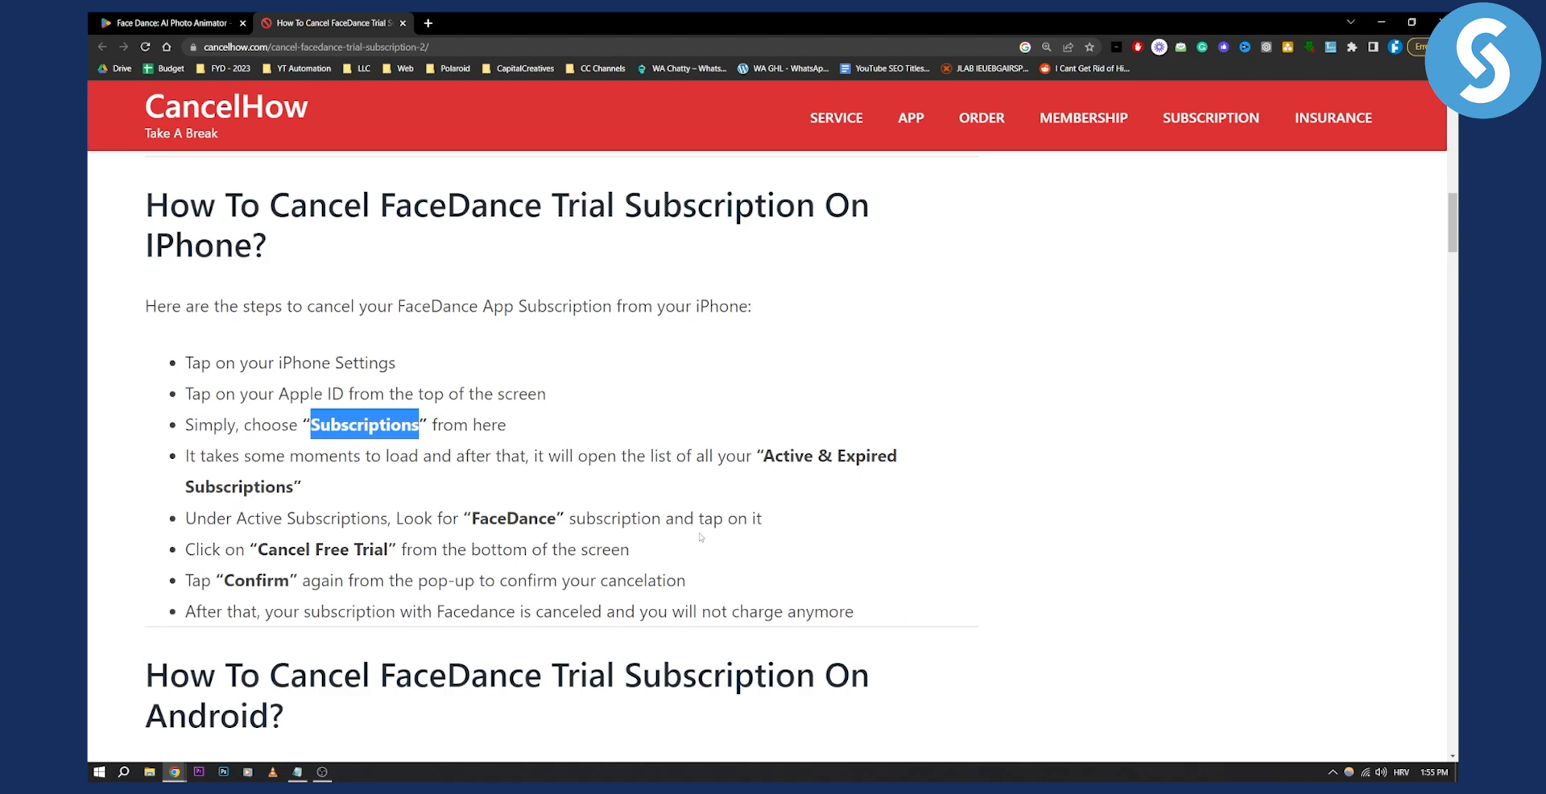
- Scroll past the iPhone steps to the Android cancellation section of the FaceDance guide
{"action": "scroll", "scroll_direction": "down", "scroll_amount": 3}
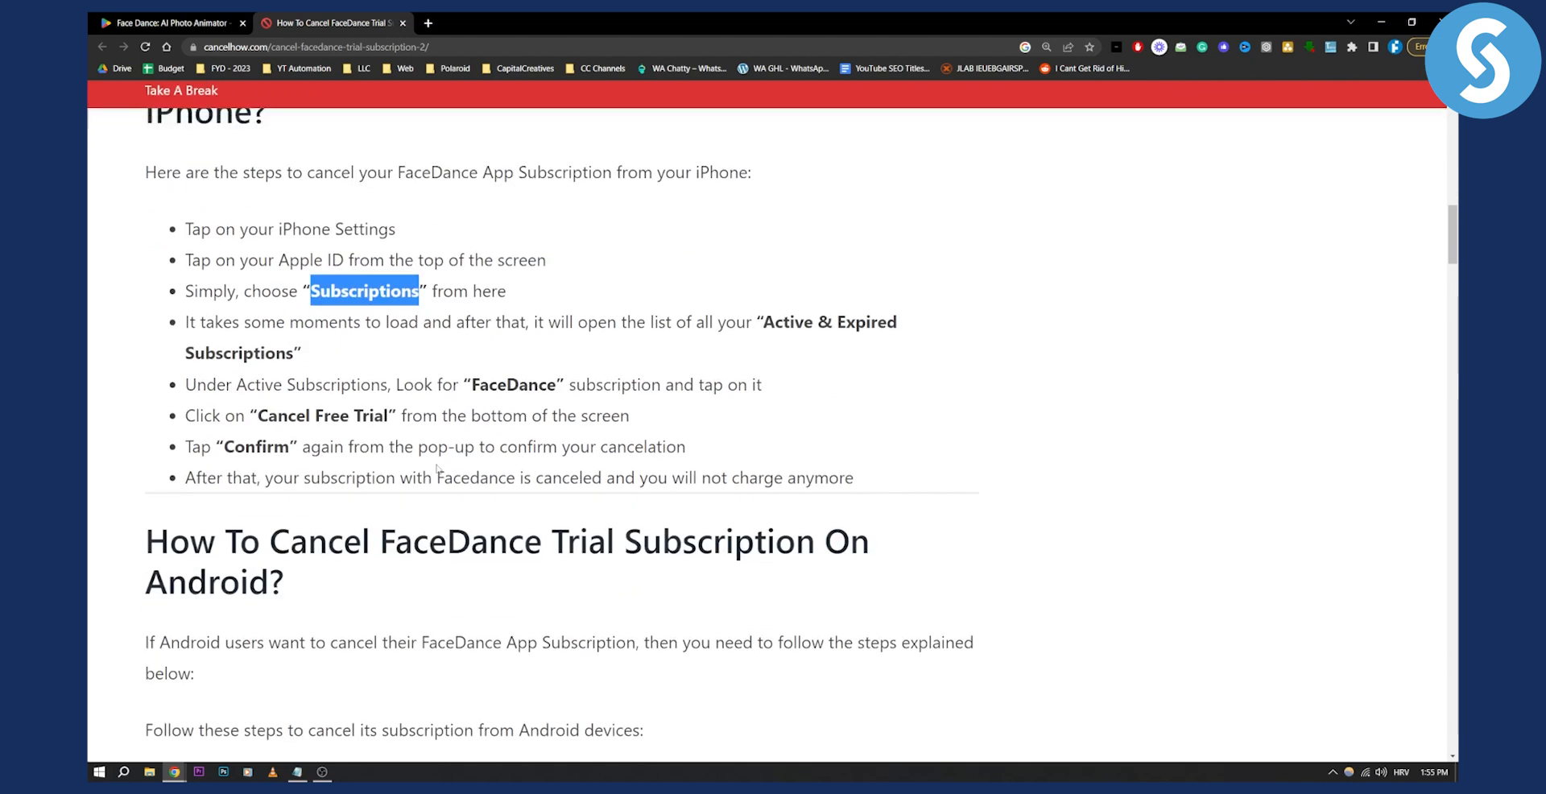
{"action": "scroll", "scroll_direction": "down", "scroll_amount": 3}
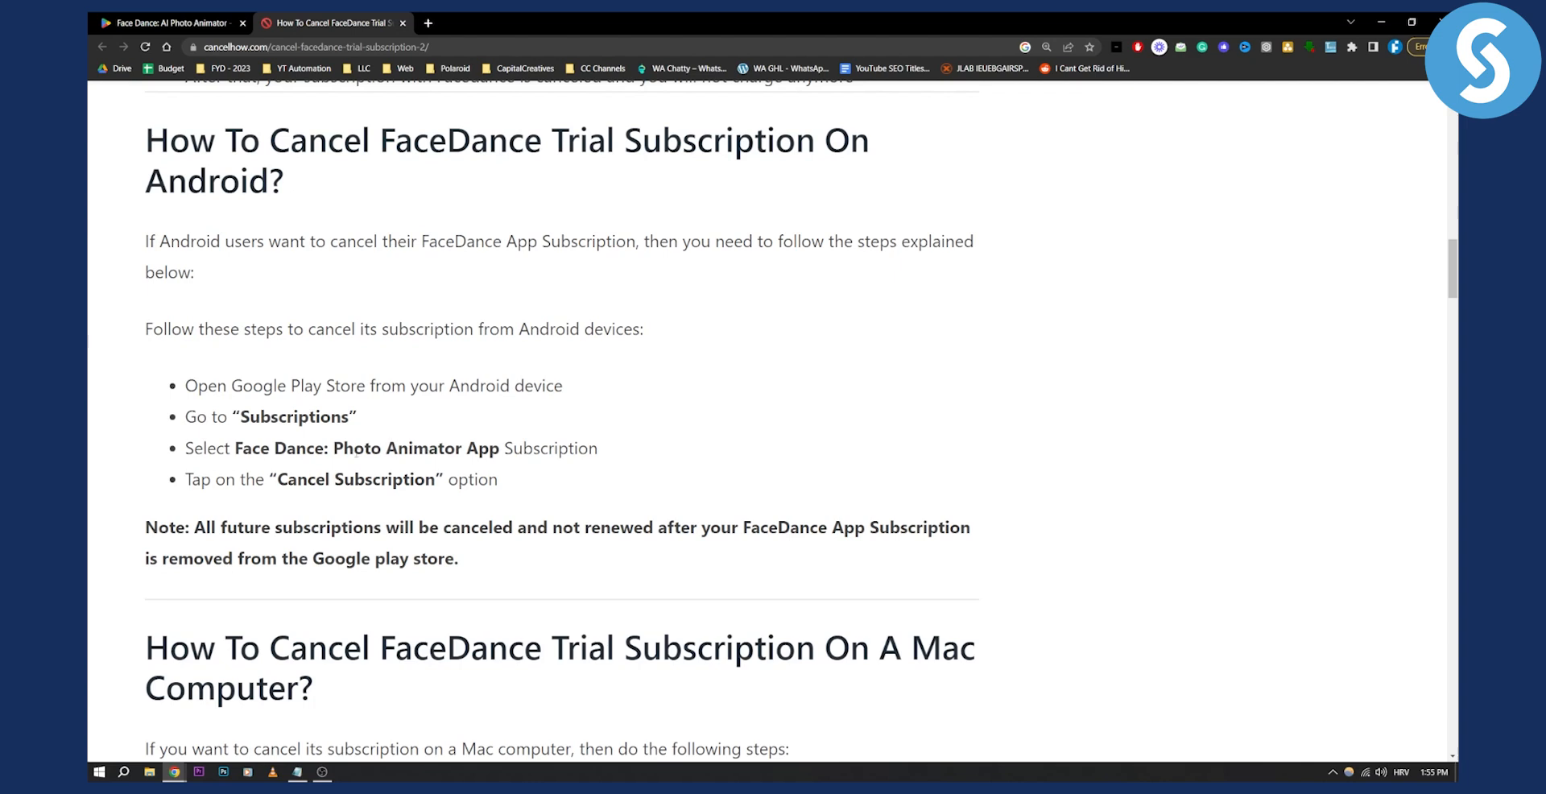
{"action": "scroll", "scroll_direction": "down", "scroll_amount": 3}
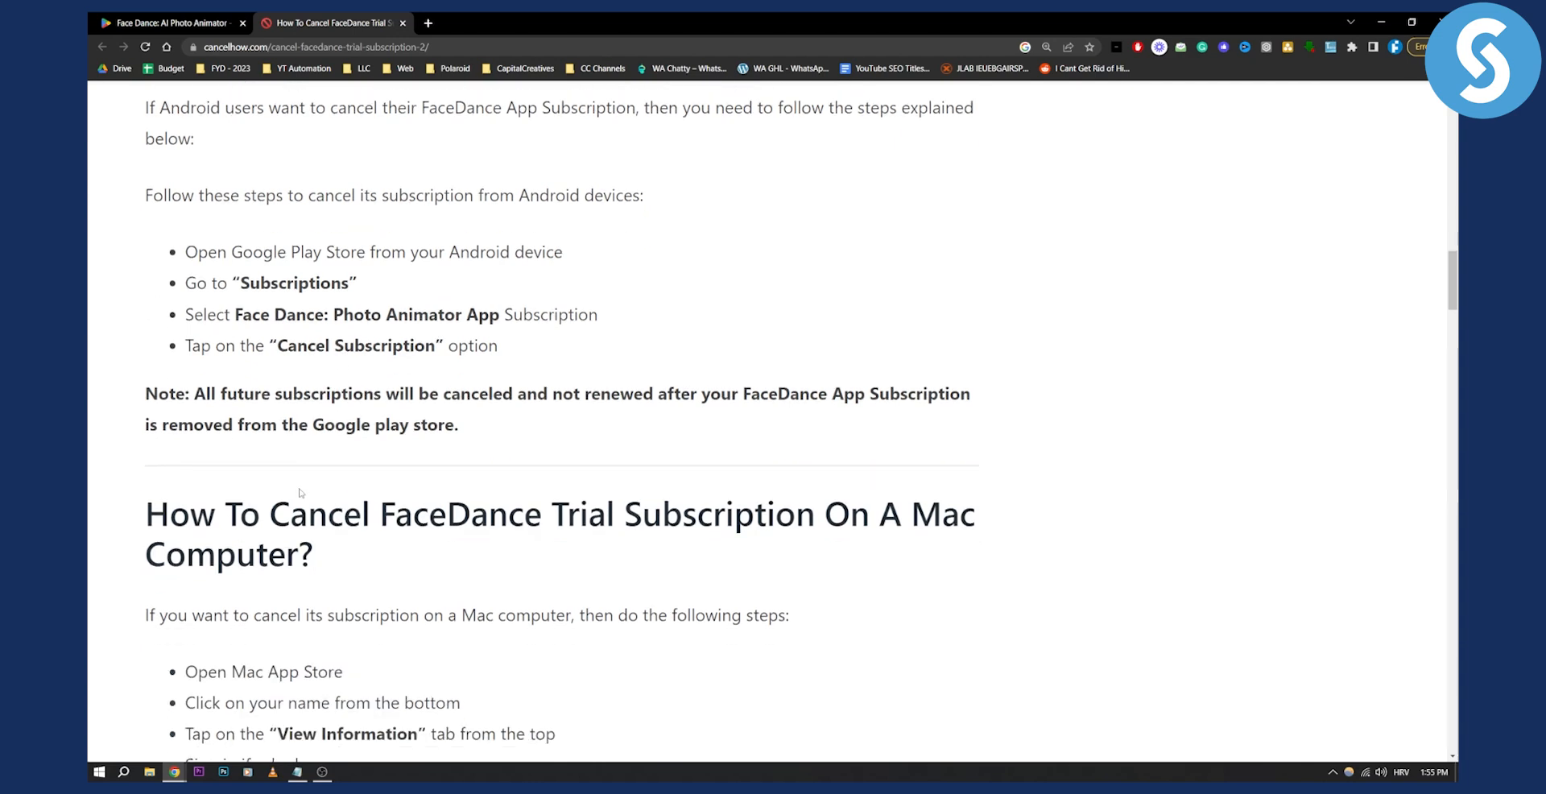
- Scroll further to the 'Cancel FaceDance Trial Subscription On A Mac Computer' section
{"action": "scroll", "scroll_direction": "down", "scroll_amount": 3}
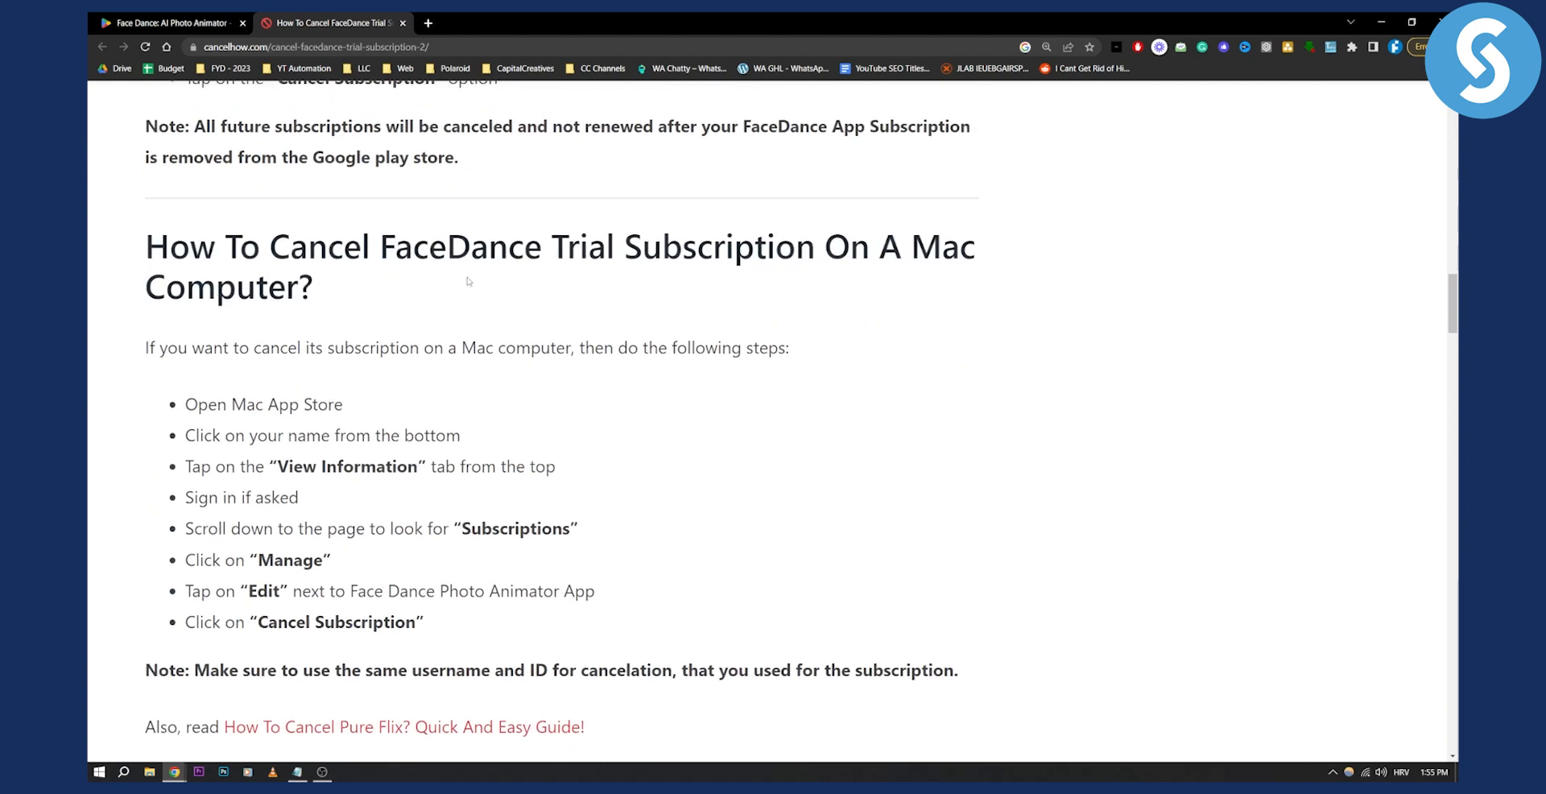
{"action": "mouse_move", "coordinate": [1002, 379]}
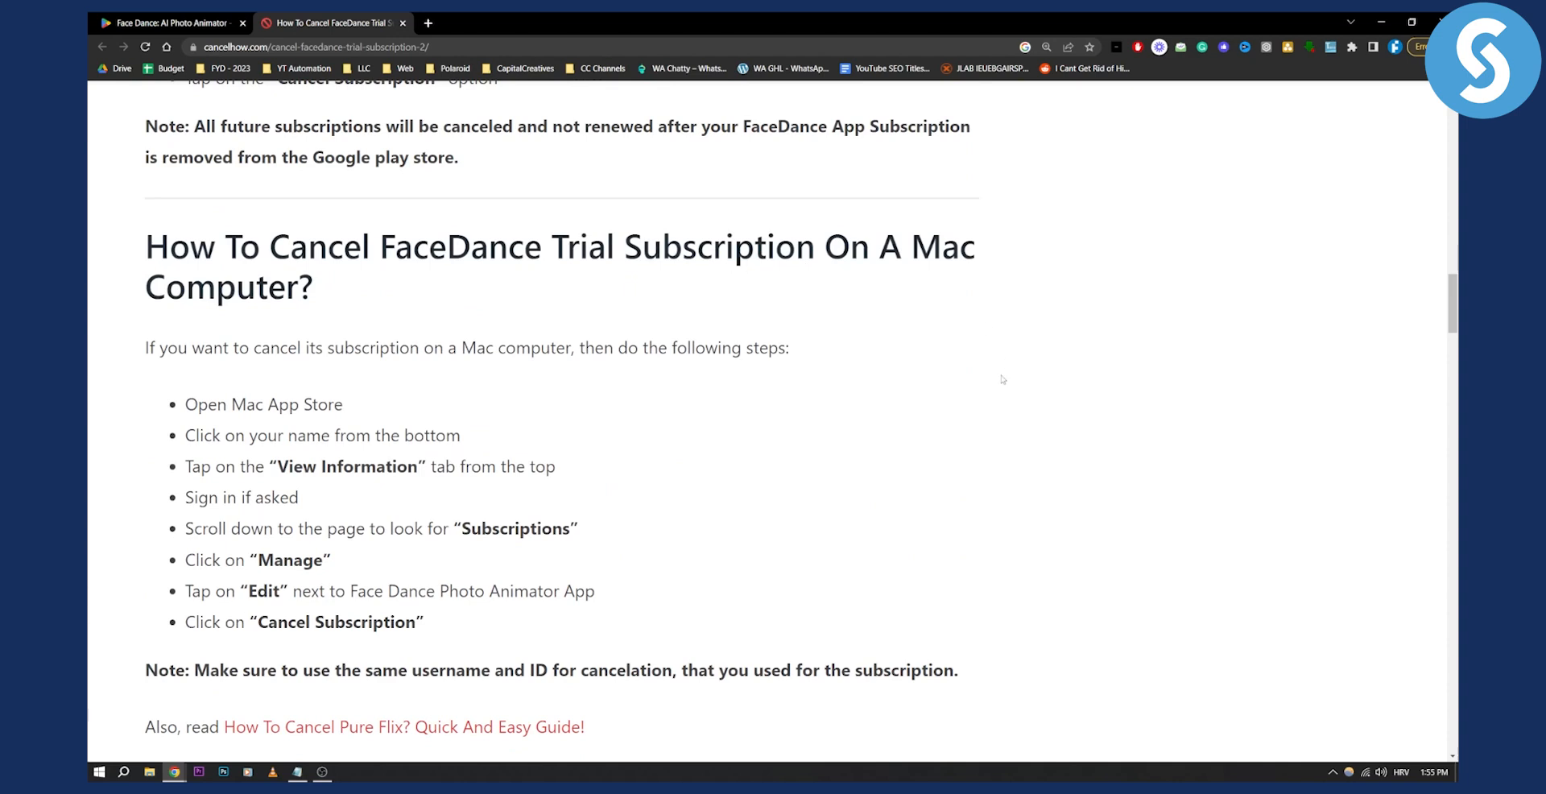
{"action": "scroll", "scroll_direction": "down", "scroll_amount": 3}
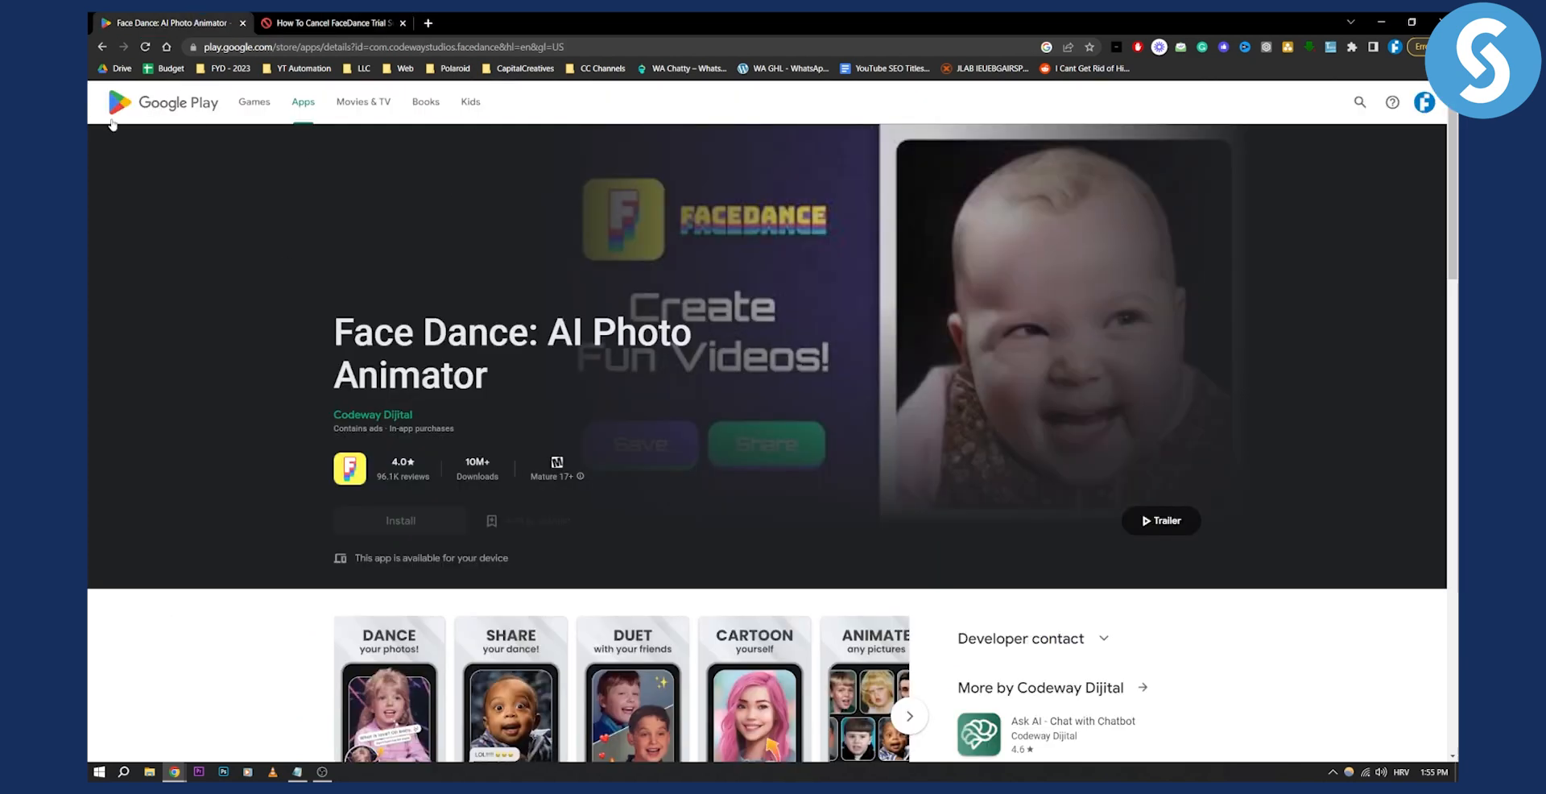
{"action": "mouse_move", "coordinate": [732, 282]}
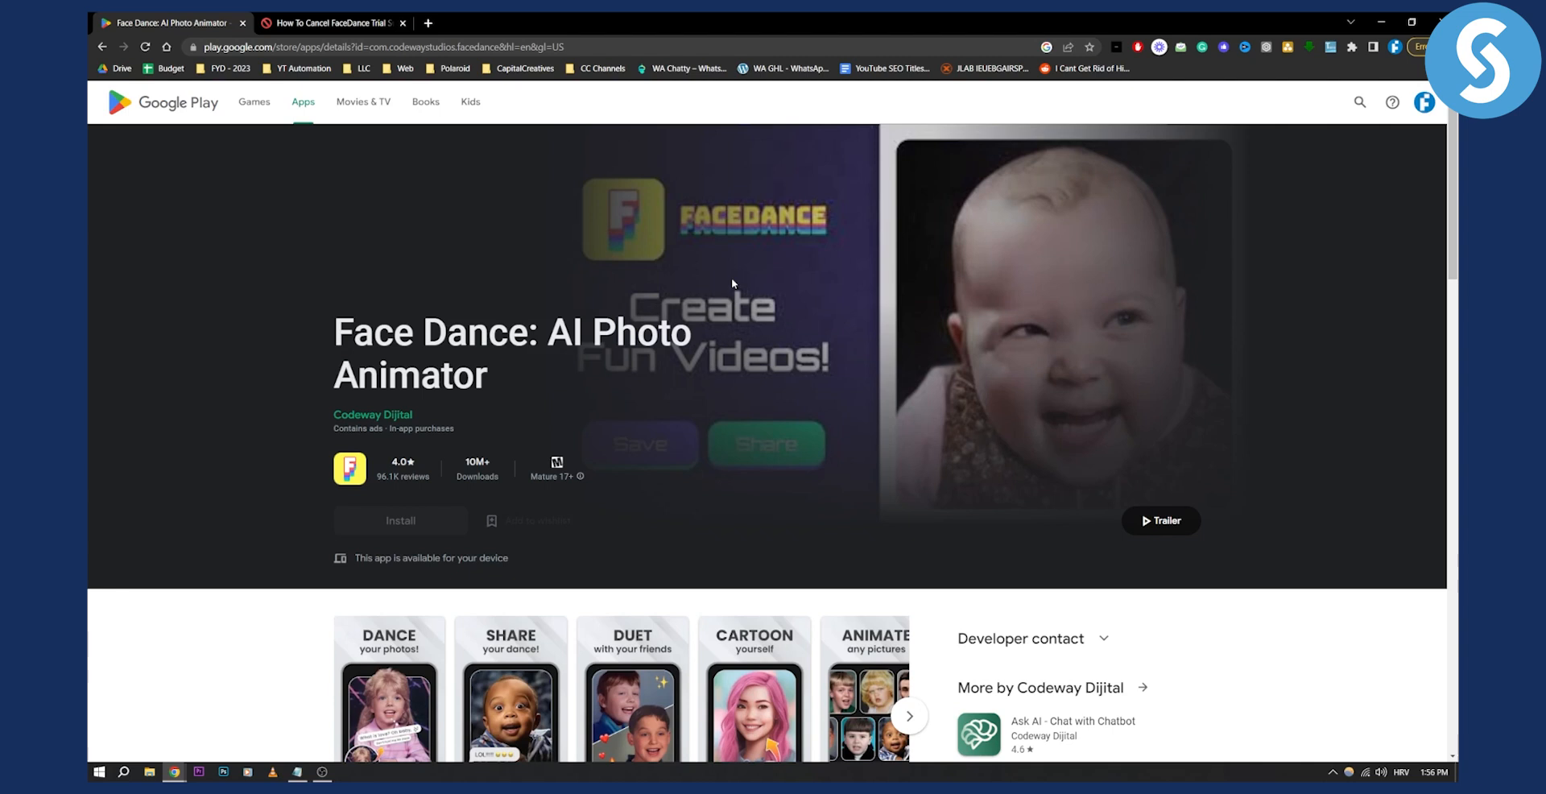
{"action": "mouse_move", "coordinate": [975, 302]}
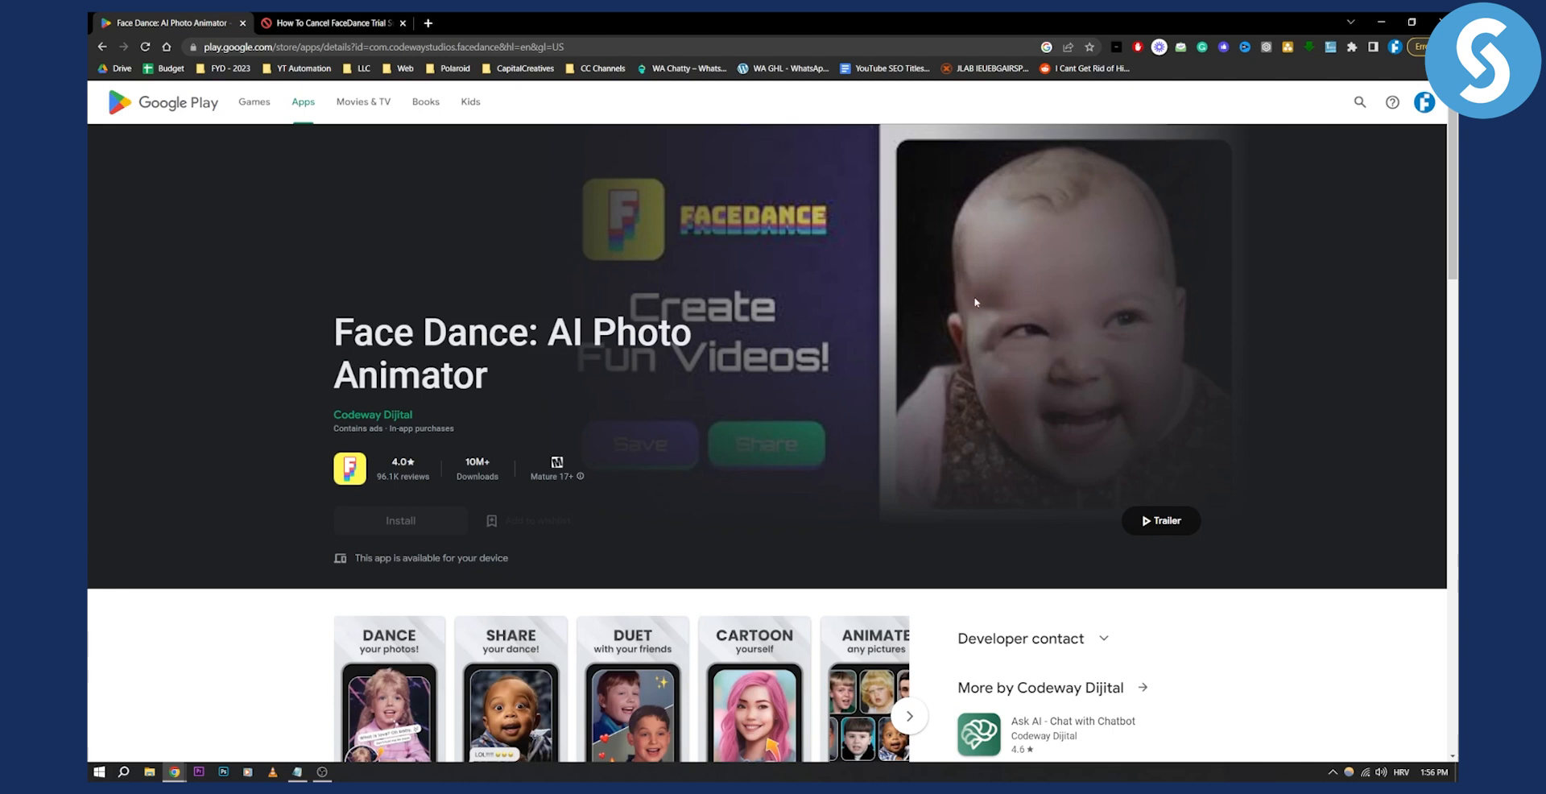